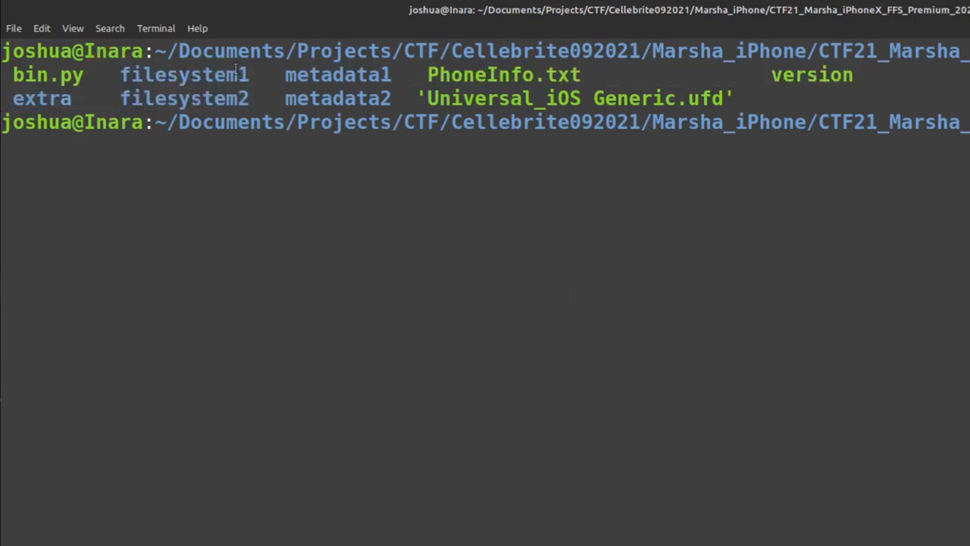
# Step: List every path in the dump containing 'keyboard' with find . | grep -i keyboard
pyautogui.write('find .')
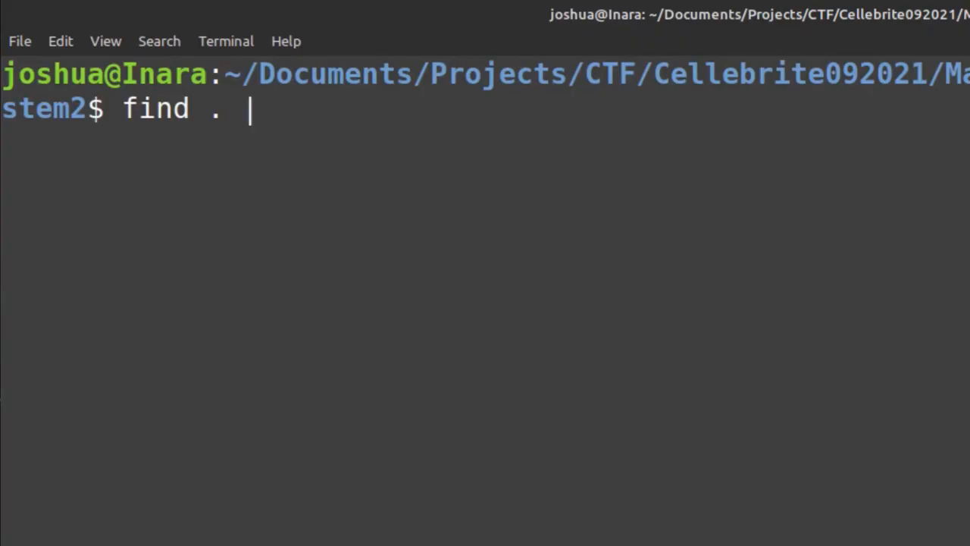
pyautogui.write('gre')
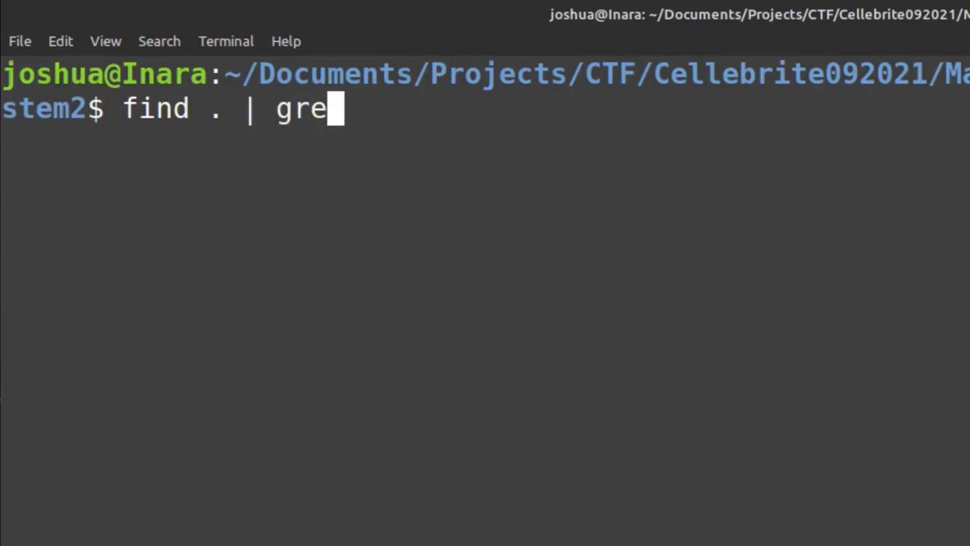
pyautogui.write('p -i')
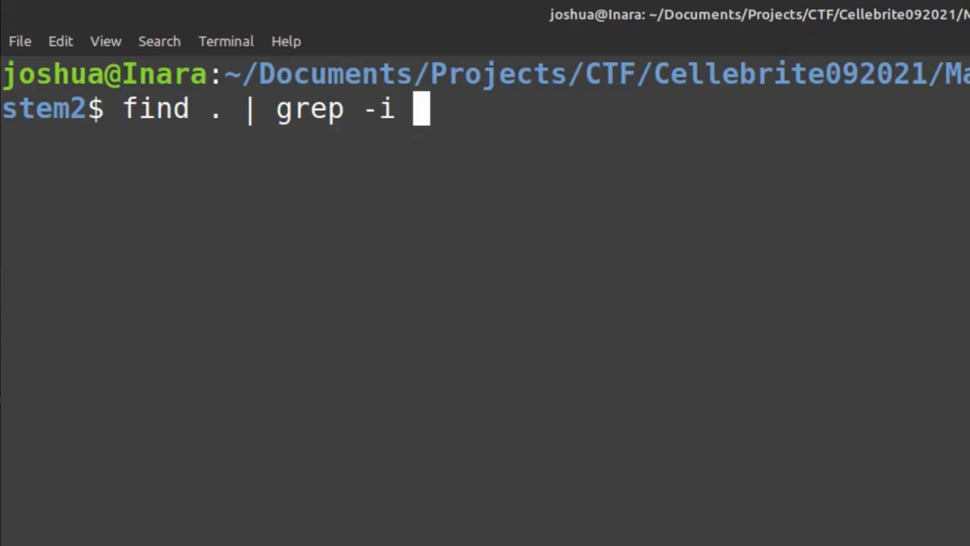
pyautogui.write('keyboard')
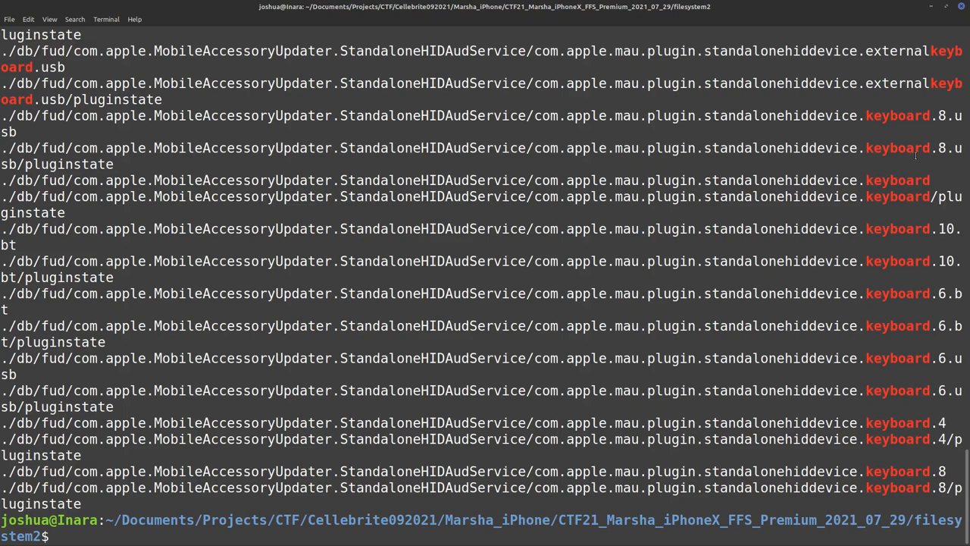
pyautogui.doubleClick(898, 325)
pyautogui.write('find . | grep -i jpg')
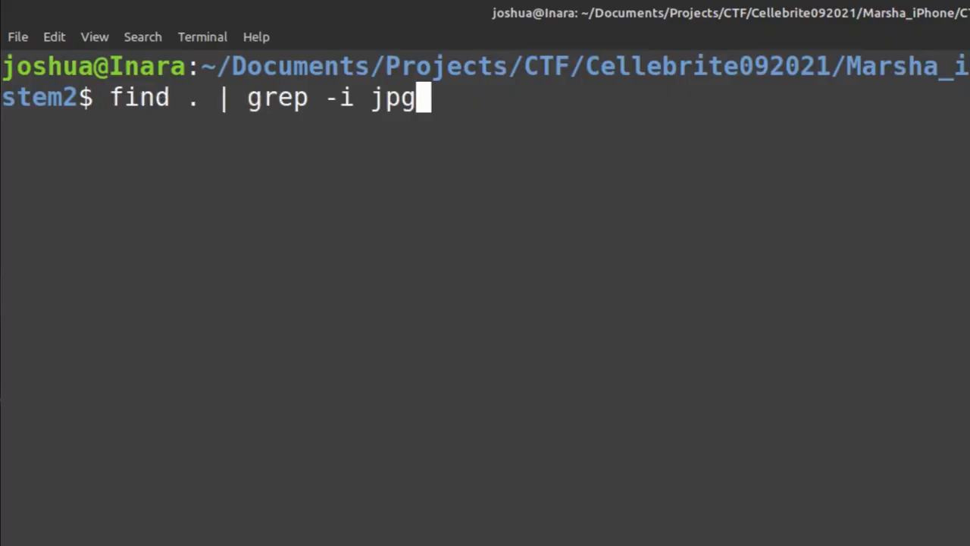
# Step: List paths ending in jpg, then file -i a Pinterest cache image, reported as octet-stream binary
pyautogui.write('$')
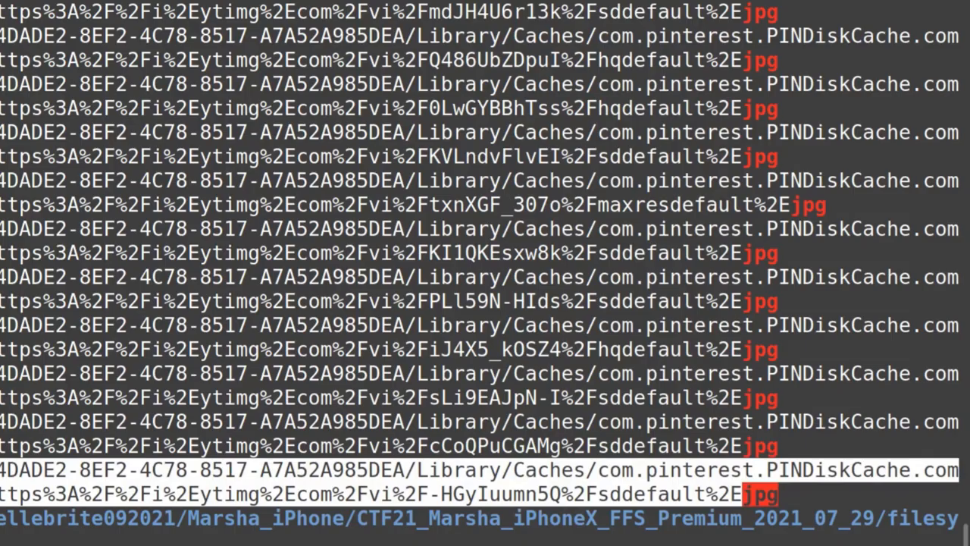
pyautogui.rightClick(311, 478)
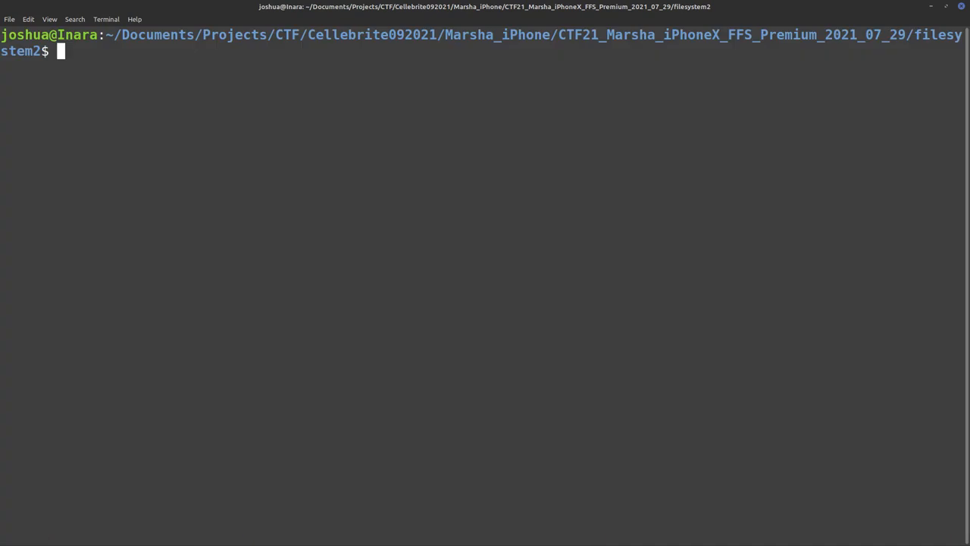
pyautogui.rightClick(227, 45)
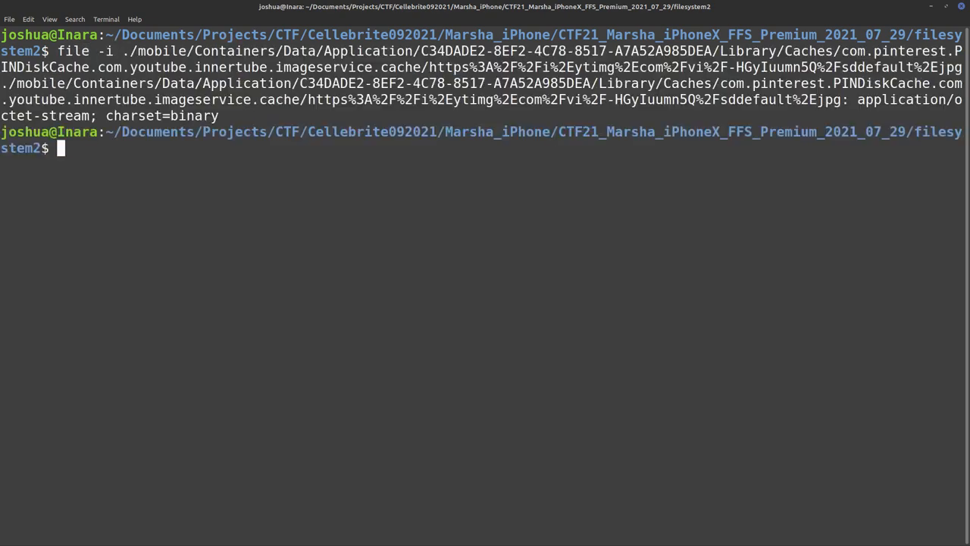
pyautogui.doubleClick(195, 115)
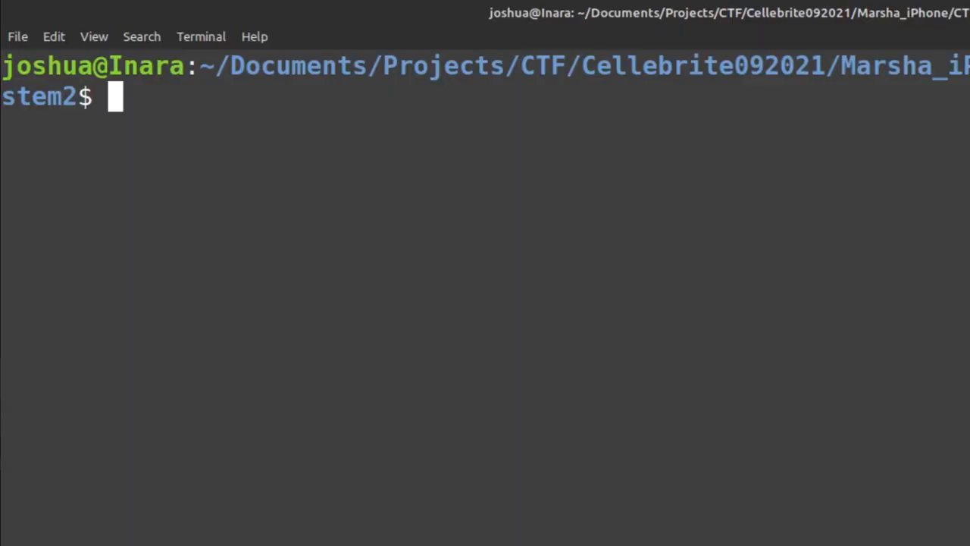
# Step: Search file contents recursively with grep -rni keyboard *, then interrupt once Webex.app matches print
pyautogui.write('grep -r')
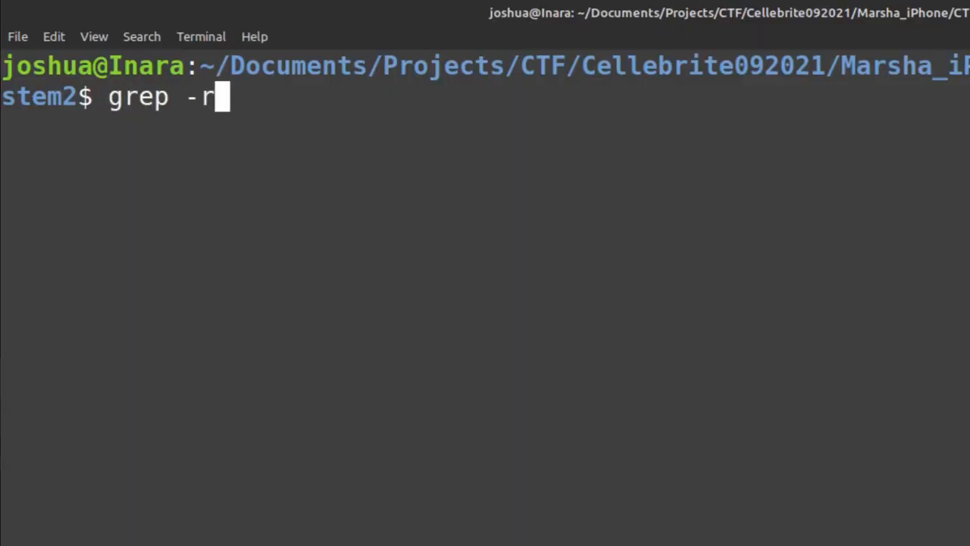
pyautogui.write('ni')
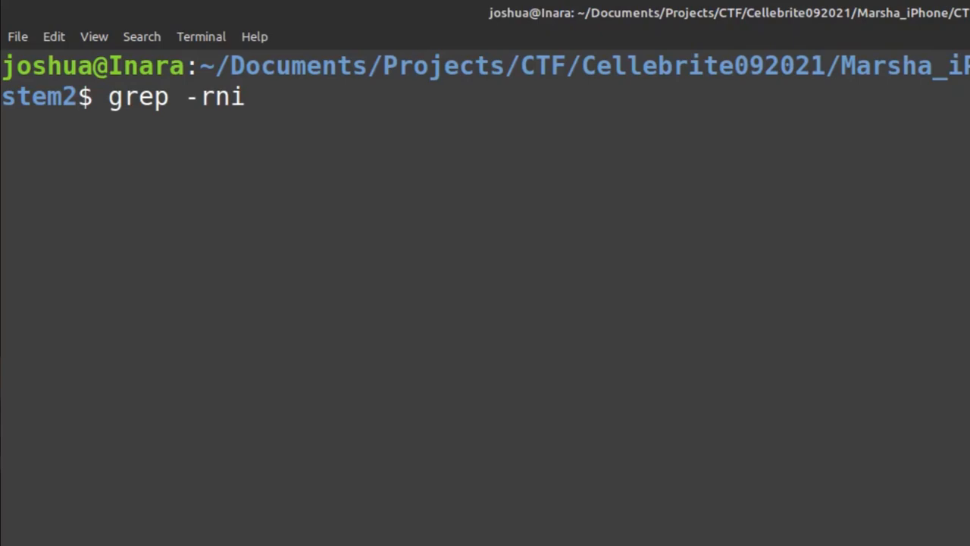
pyautogui.write('" "')
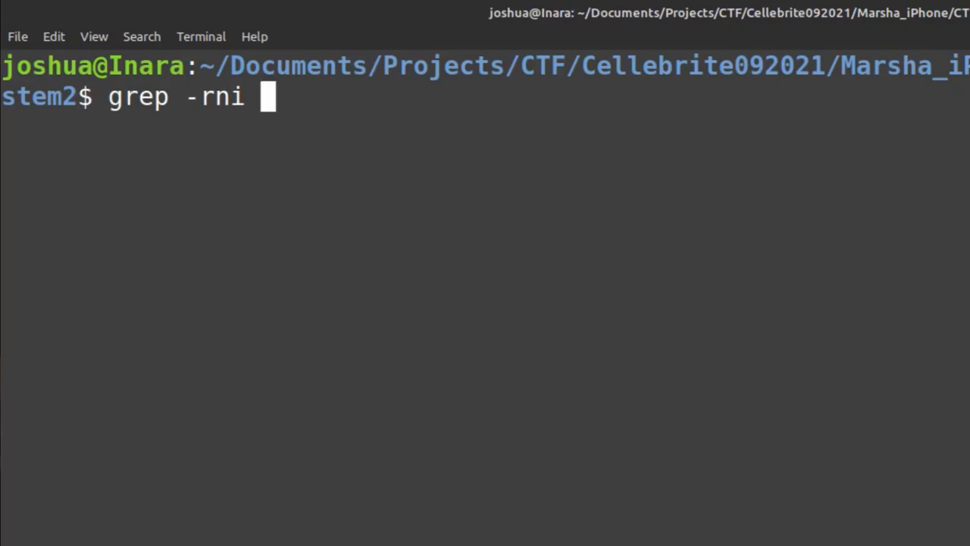
pyautogui.write('keyboard')
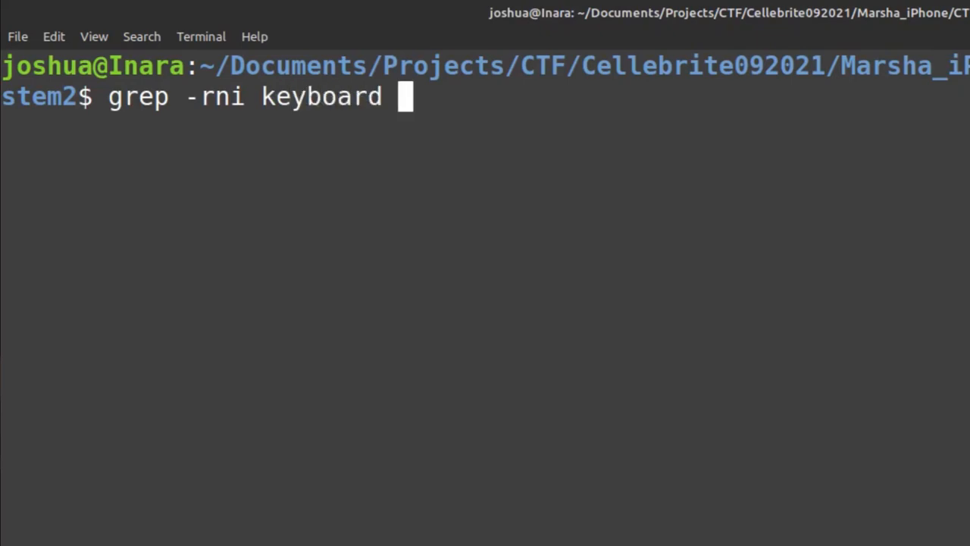
pyautogui.write('*')
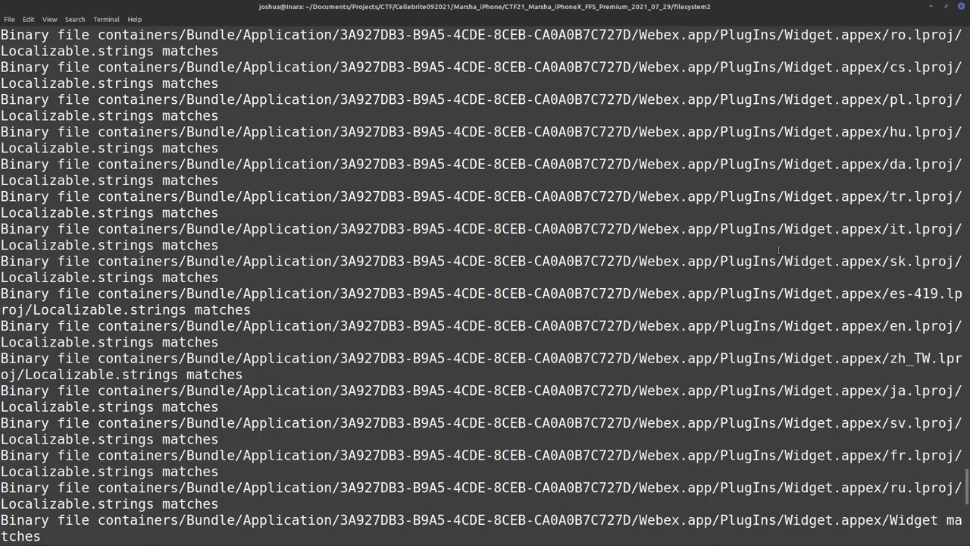
pyautogui.press('ctrl+c')
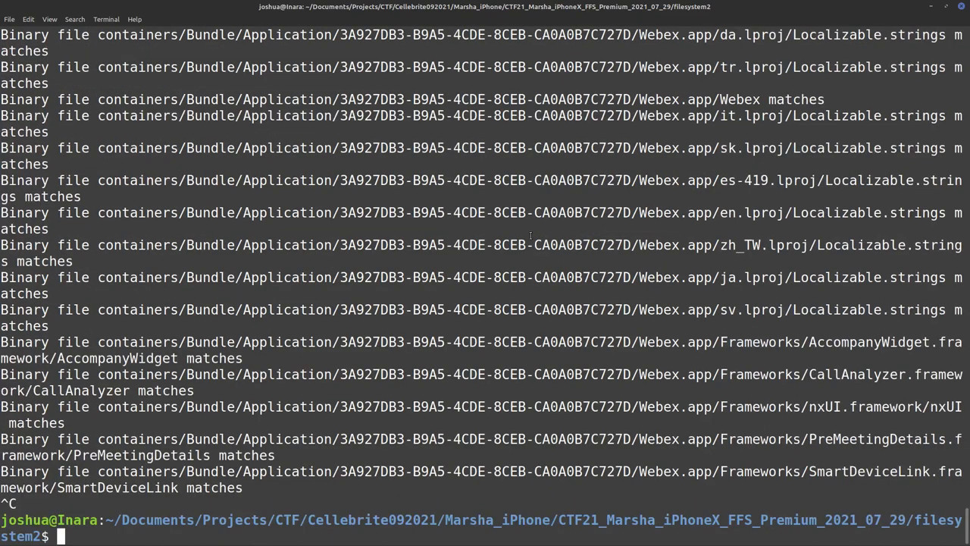
pyautogui.moveTo(582, 270)
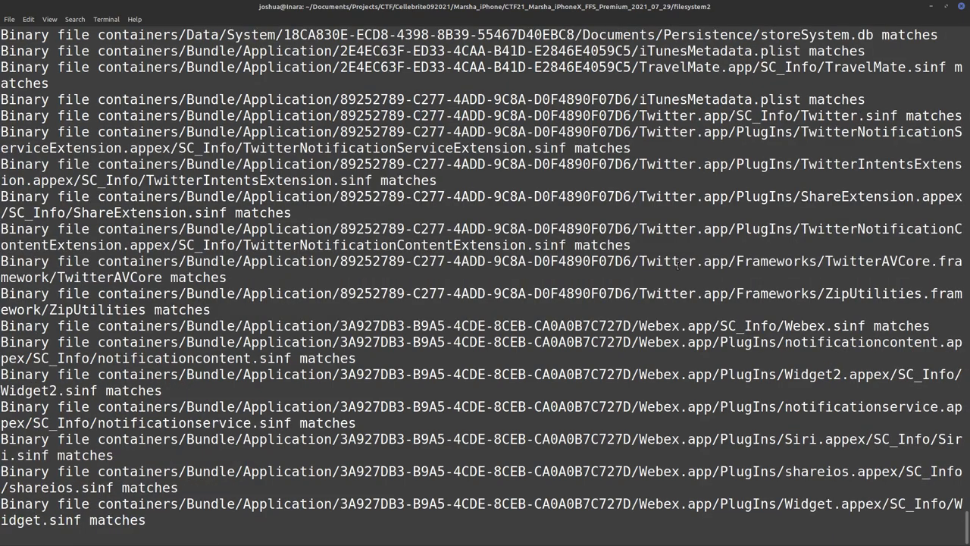
# Step: Scroll through the binary-file matches across Twitter, TravelMate and Webex, then clear the screen
pyautogui.scroll(-3)
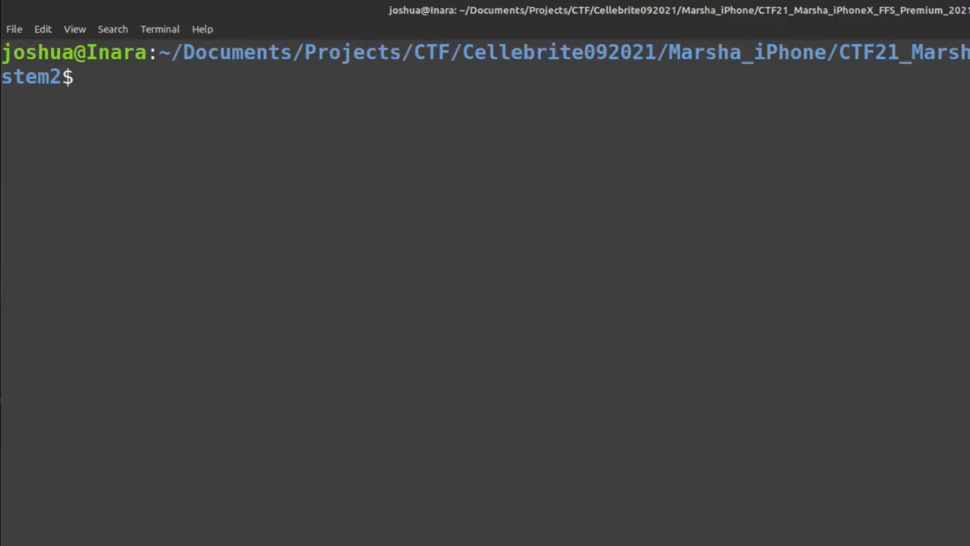
# Step: Locate UserWords.ctrl with find . | grep -i UserW and copy its ./mobile/Library/Keyboard path
pyautogui.write('find . | grep')
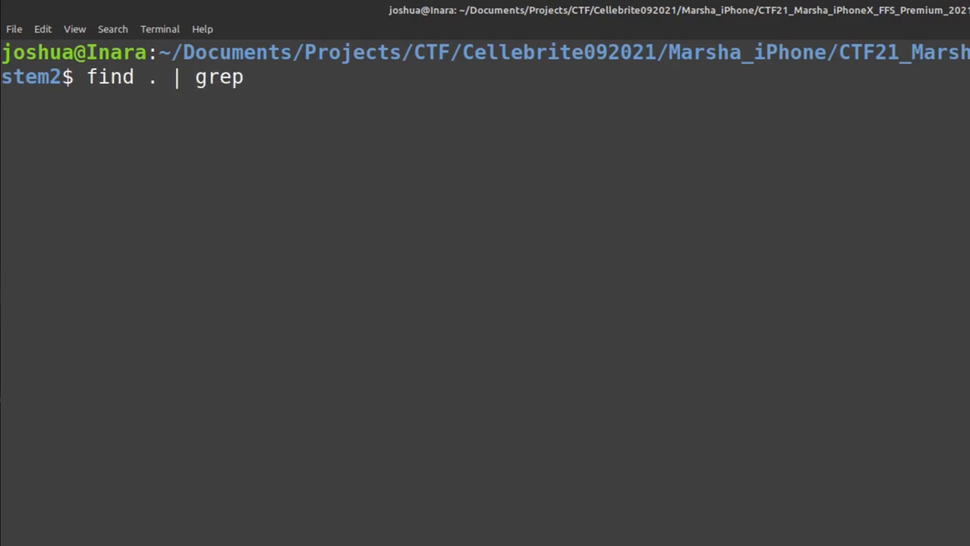
pyautogui.write('-i UserWords.ctrl')
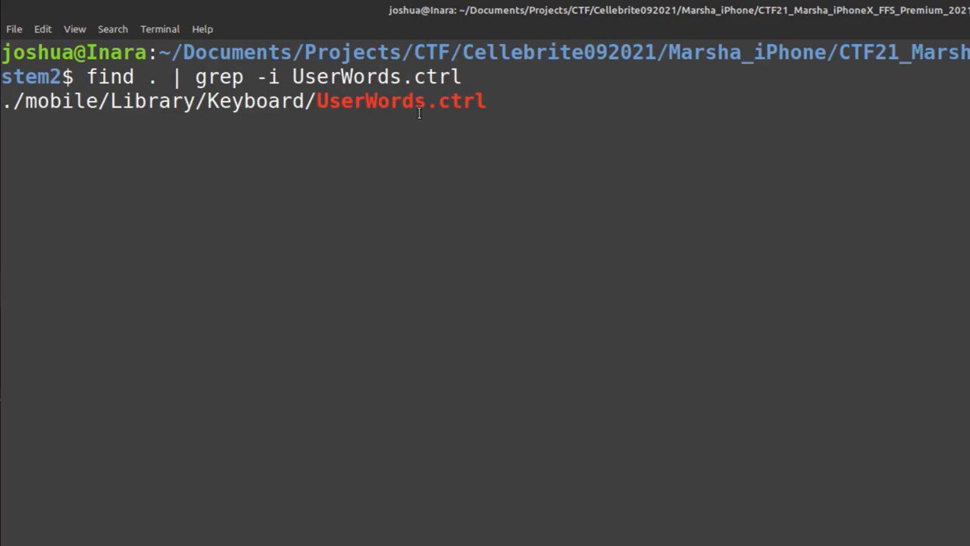
pyautogui.press('ctrl+c')
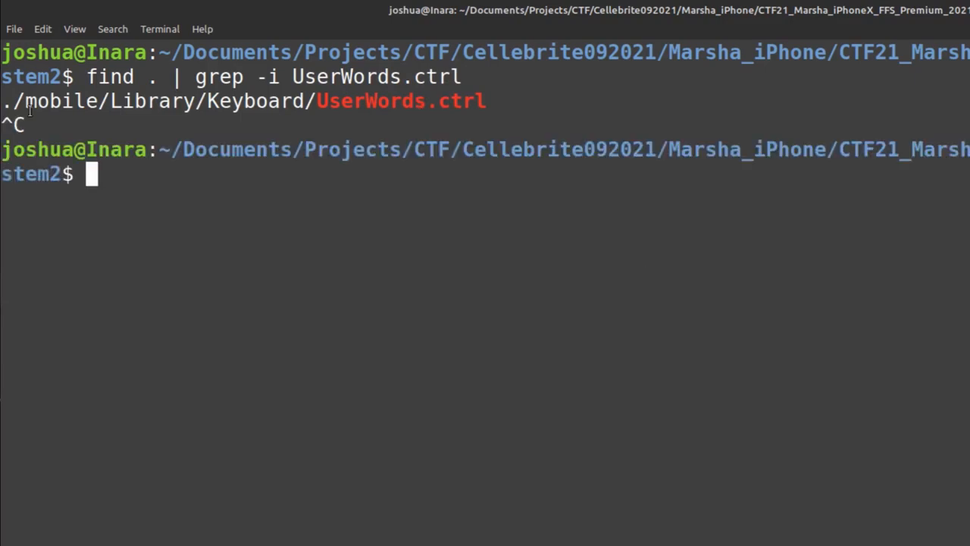
pyautogui.doubleClick(45, 100)
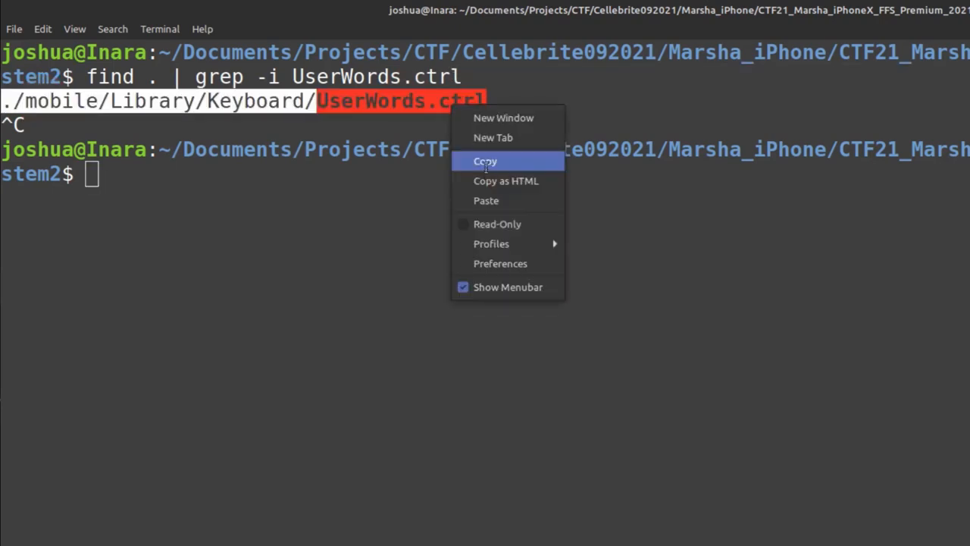
pyautogui.click(485, 161)
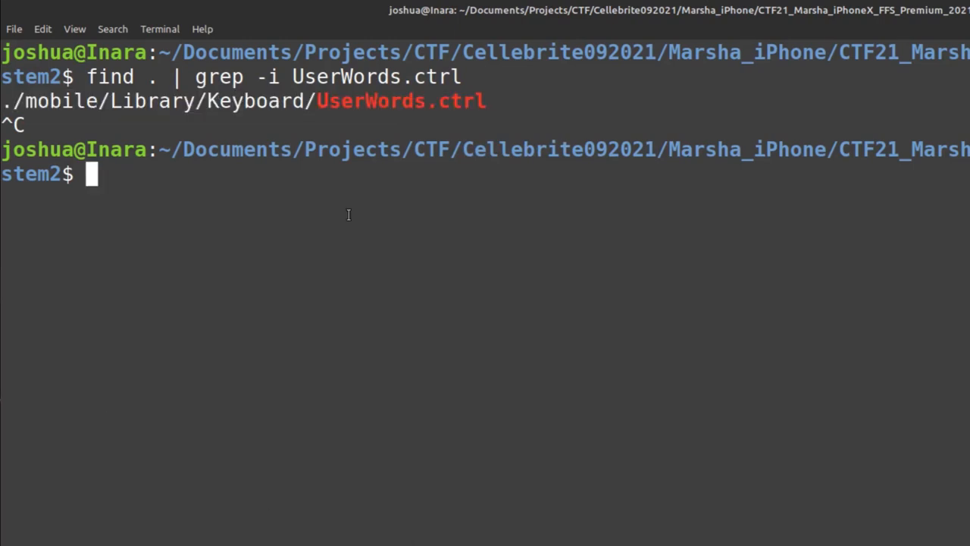
# Step: Dump ./mobile/Library/Keyboard/UserWords.ctrl raw, showing the bplist00 NSKeyedArchiver blob and hex listing
pyautogui.write('cat ./mobile/Library/Keyboard/UserWords.ctrl')
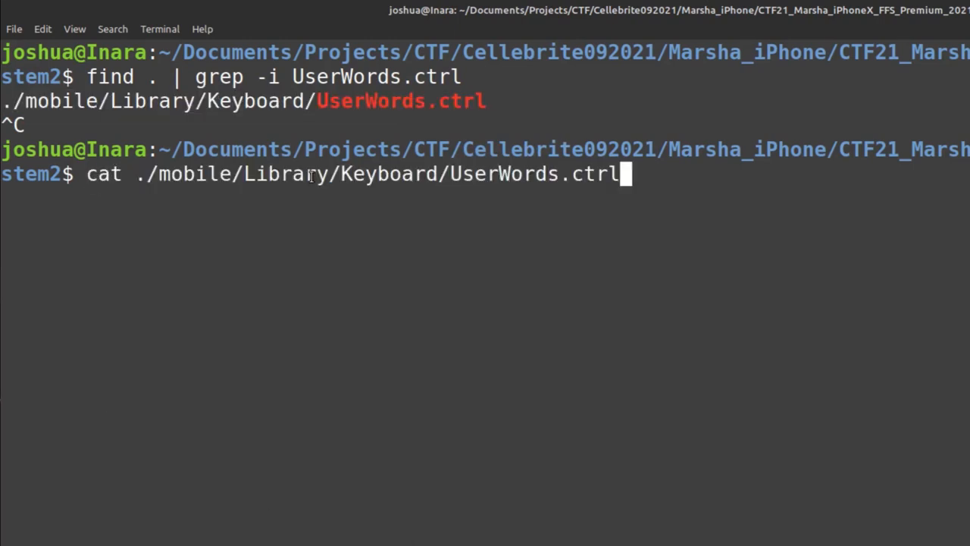
pyautogui.moveTo(518, 173)
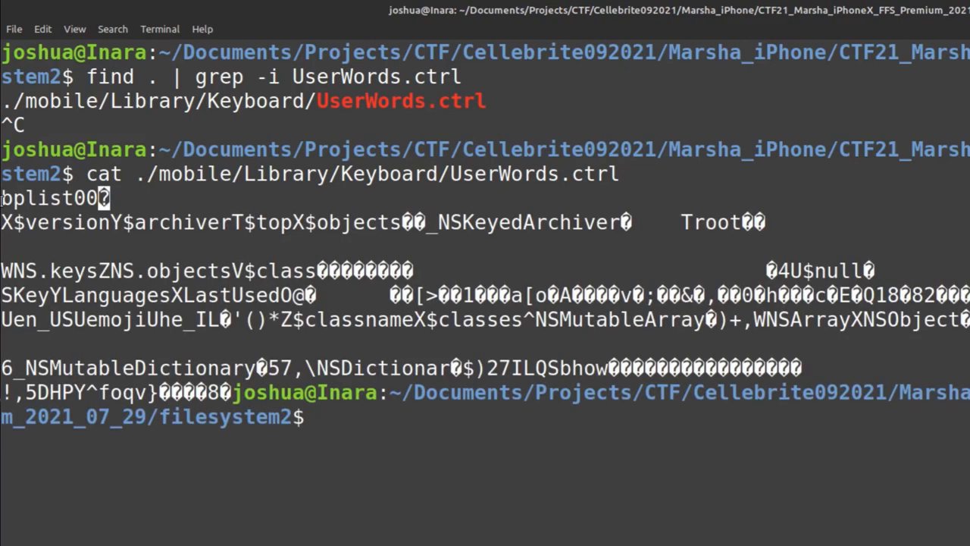
pyautogui.doubleClick(54, 197)
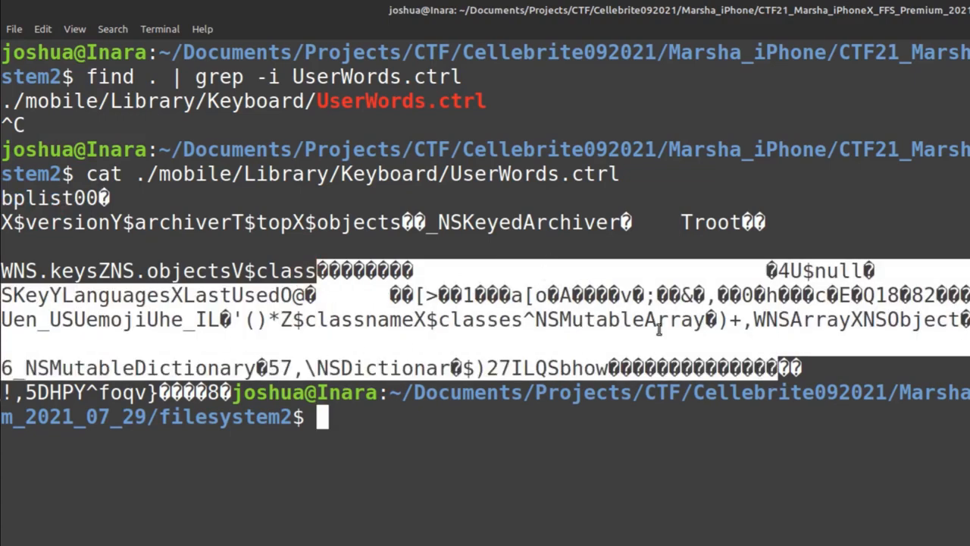
pyautogui.write('cat ./mobile/Library/Keyboard/UserWords.ctrl')
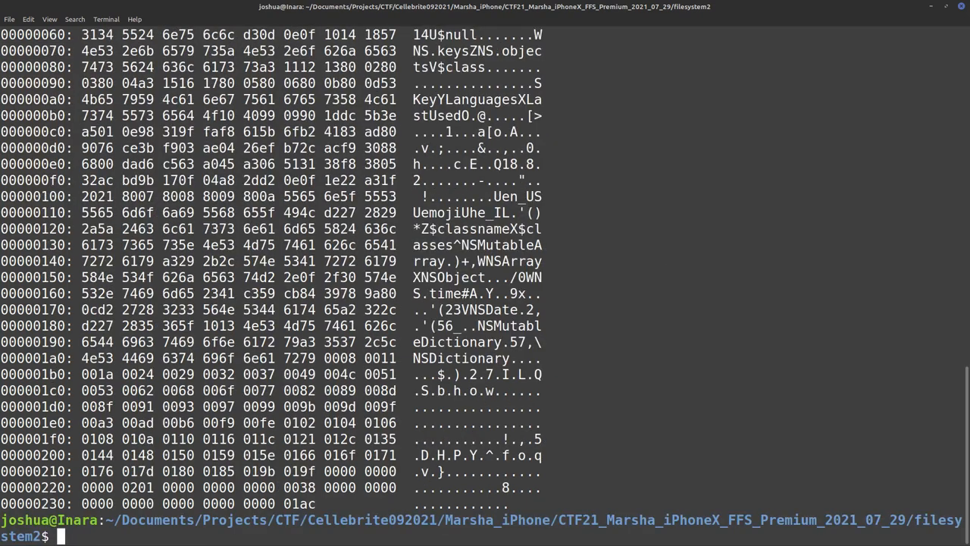
pyautogui.write('cle')
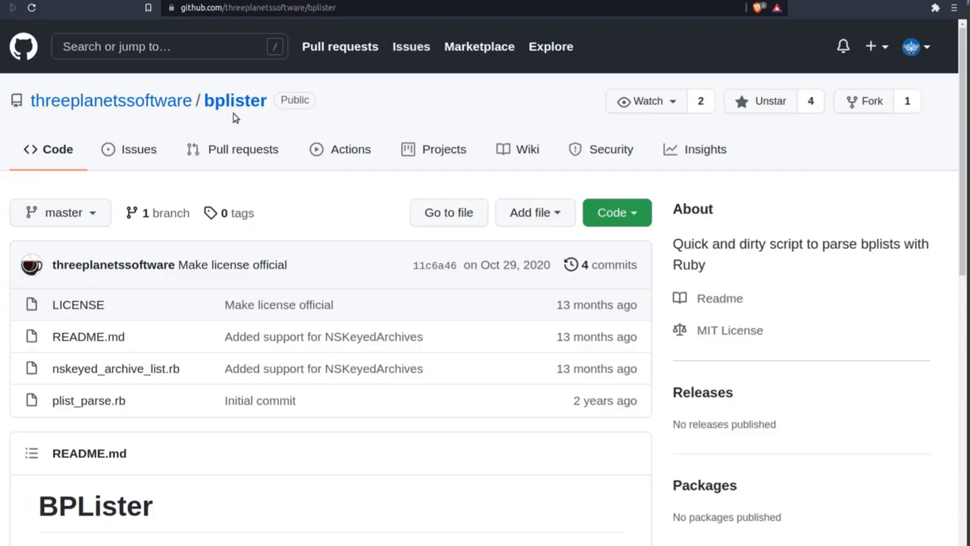
pyautogui.moveTo(159, 115)
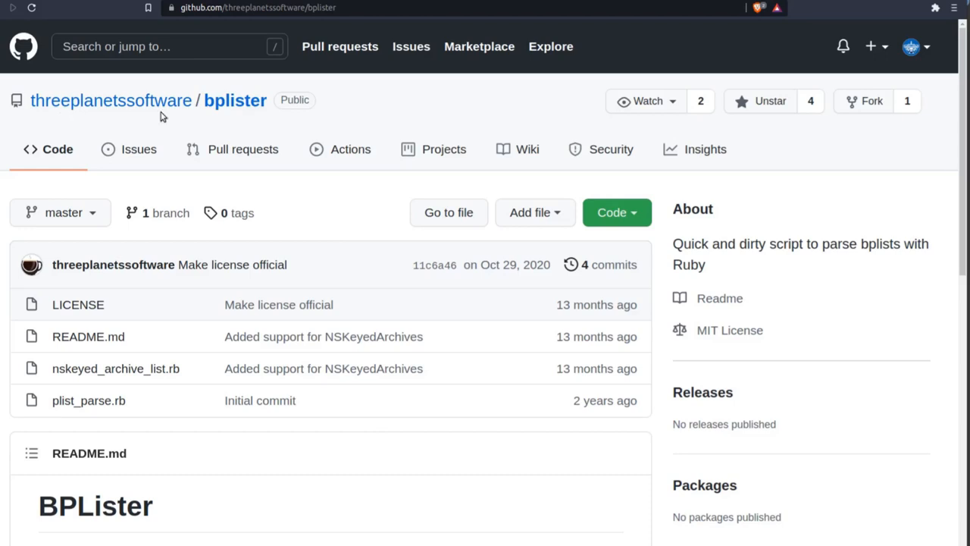
pyautogui.moveTo(457, 306)
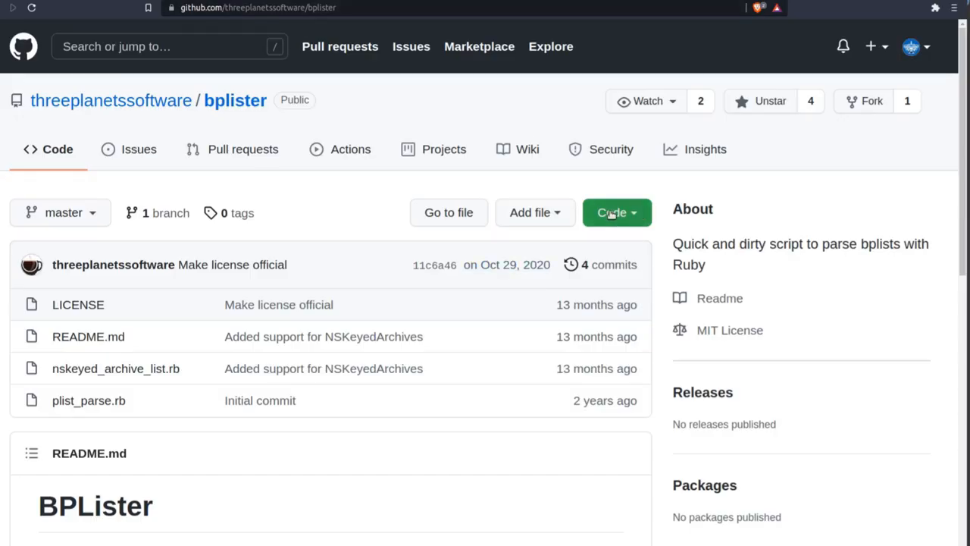
# Step: Get the clone URL of the threeplanetssoftware bplister repository from its Code button
pyautogui.click(613, 212)
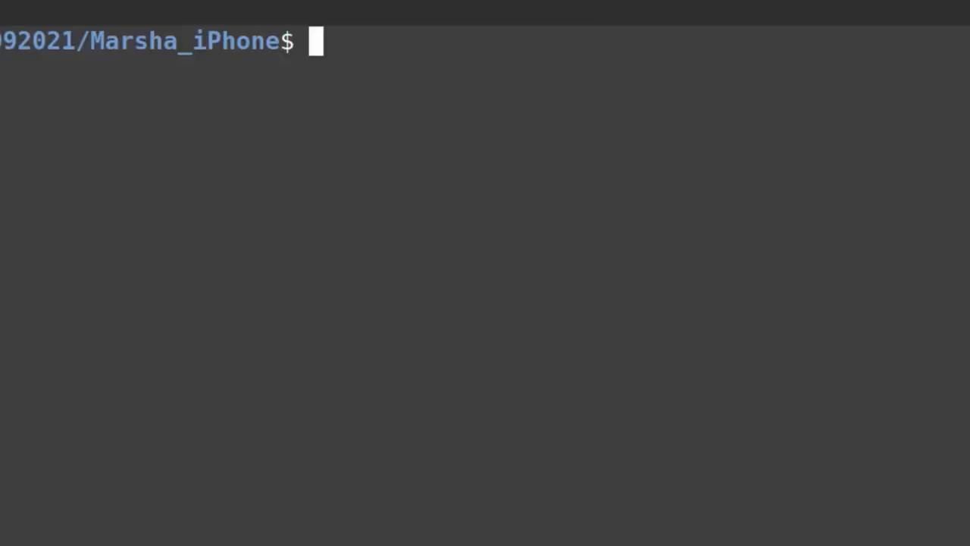
# Step: Parse UserWords.ctrl with ruby bplister/plist_parse.rb and select the en_US, emoji, he_IL language lines
pyautogui.write('ruby')
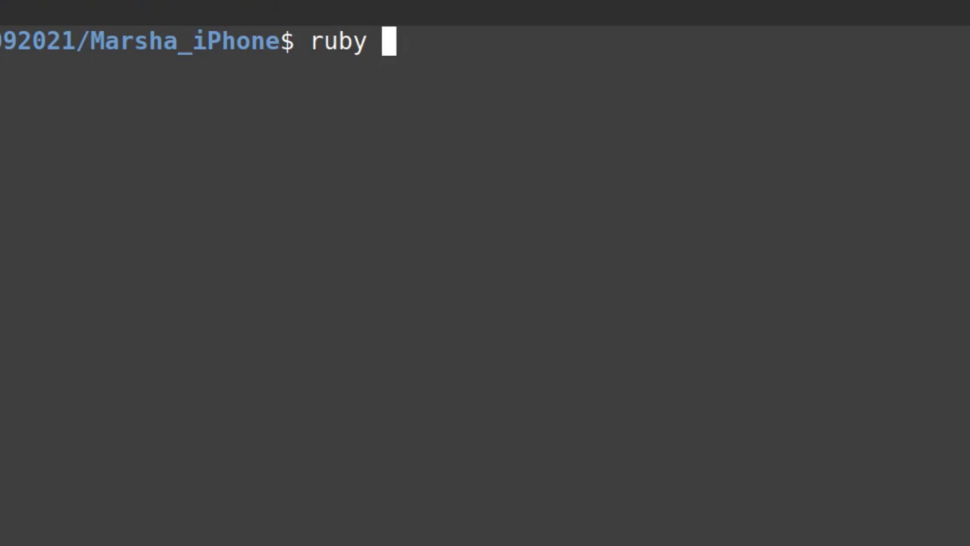
pyautogui.write('bpy')
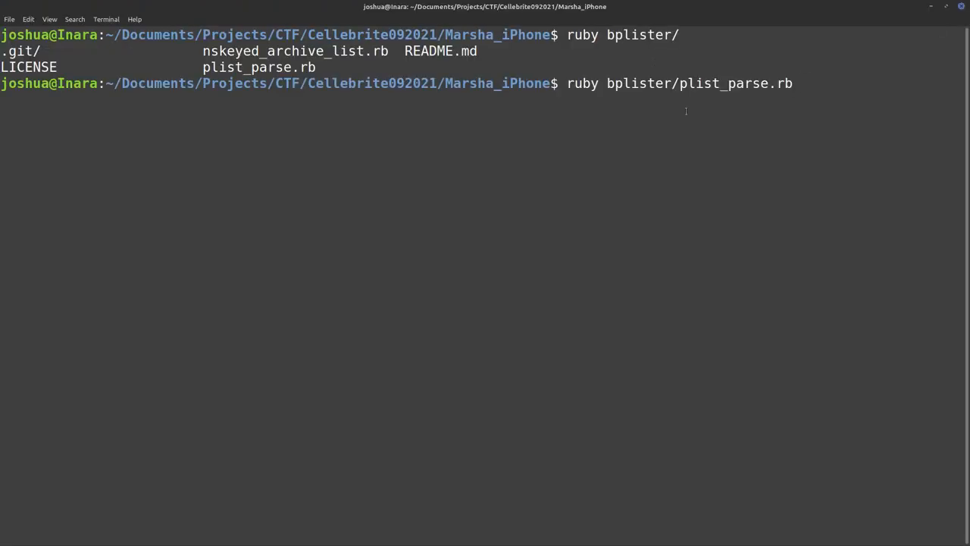
pyautogui.write('CTF21_Marsha_iPhoneX_FFS_Premium_2021_07_29/filesystem2/mobile/Library/Keyboard/UserWords.ctrl')
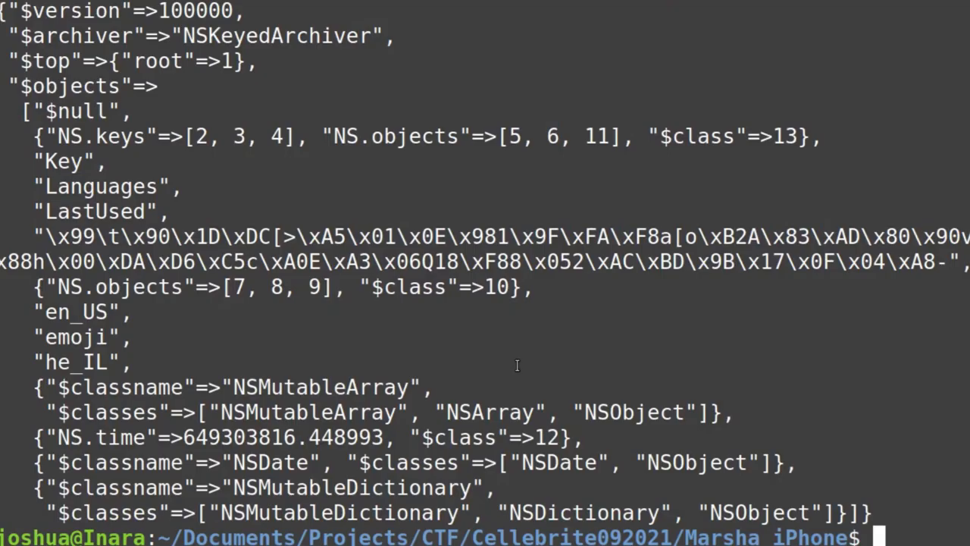
pyautogui.moveTo(495, 356)
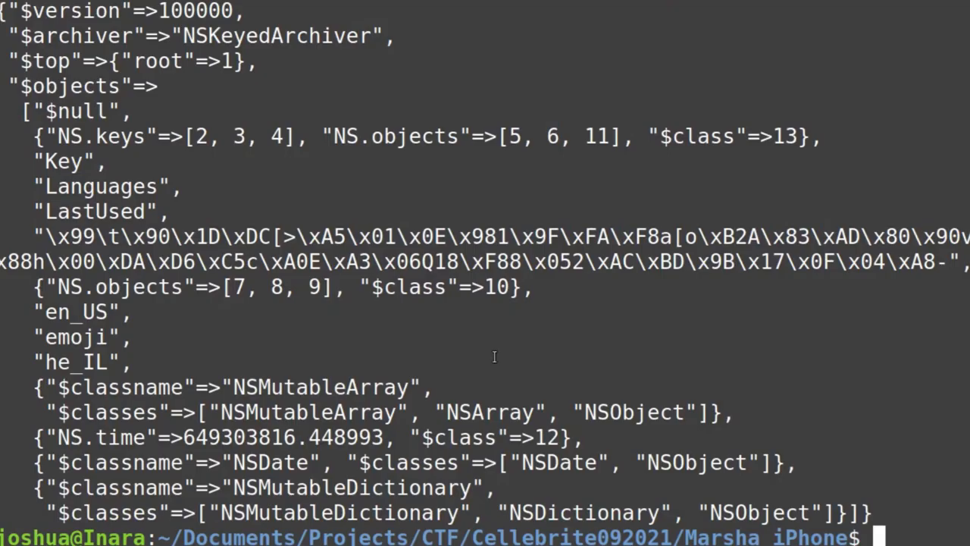
pyautogui.moveTo(128, 376)
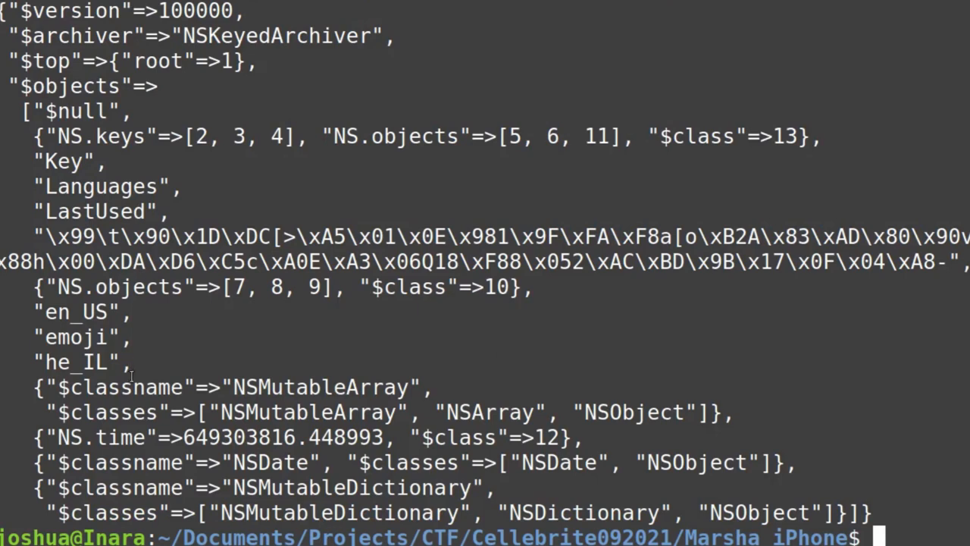
pyautogui.moveTo(34, 310); pyautogui.dragTo(133, 364)
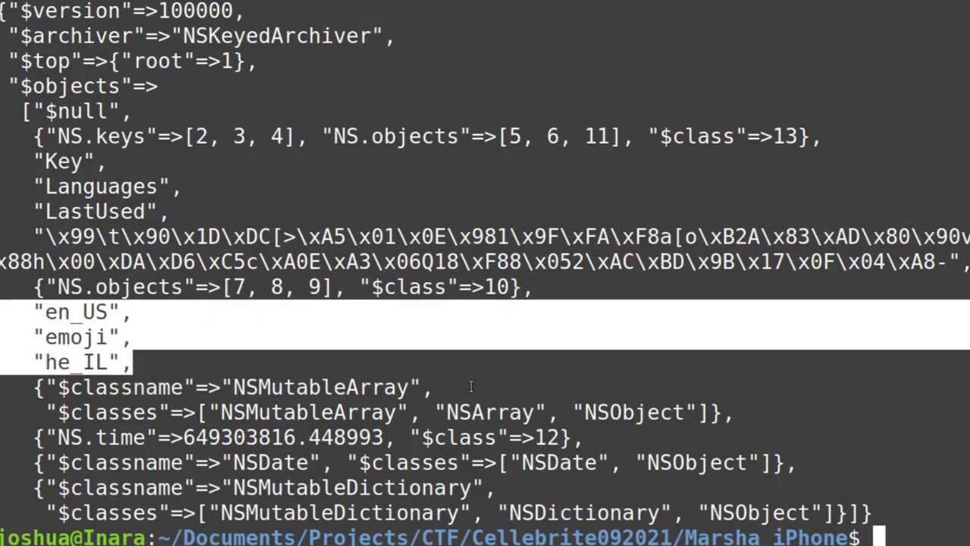